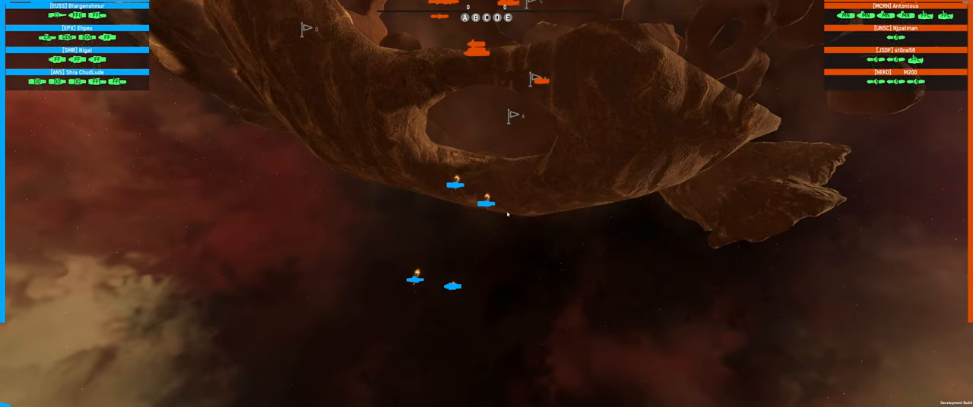
Step: Move the spectator camera from the tactical map in close to the ships fighting among the asteroids
left_click(483, 204)
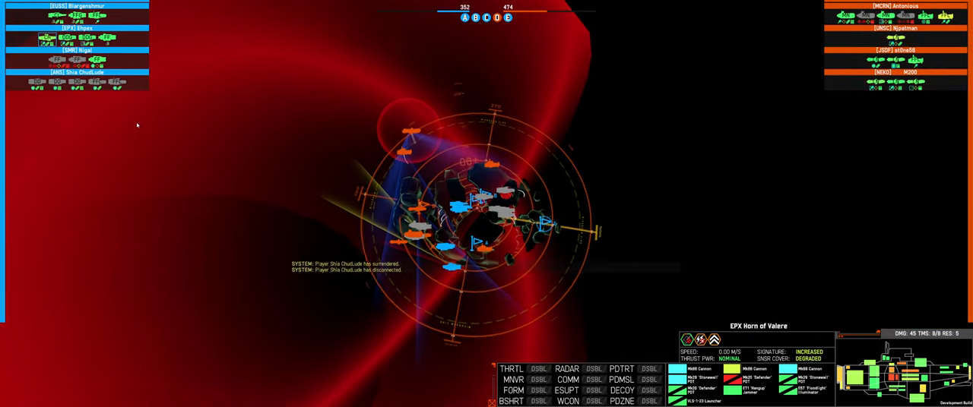
mouse_move(97, 83)
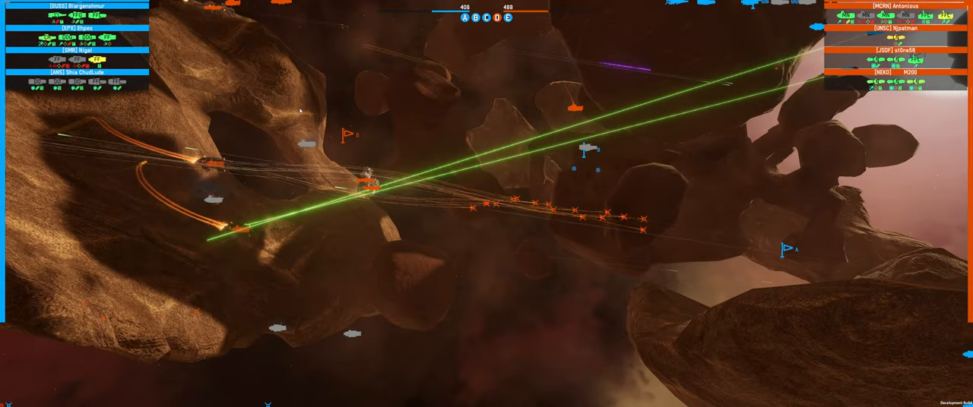
left_click(137, 216)
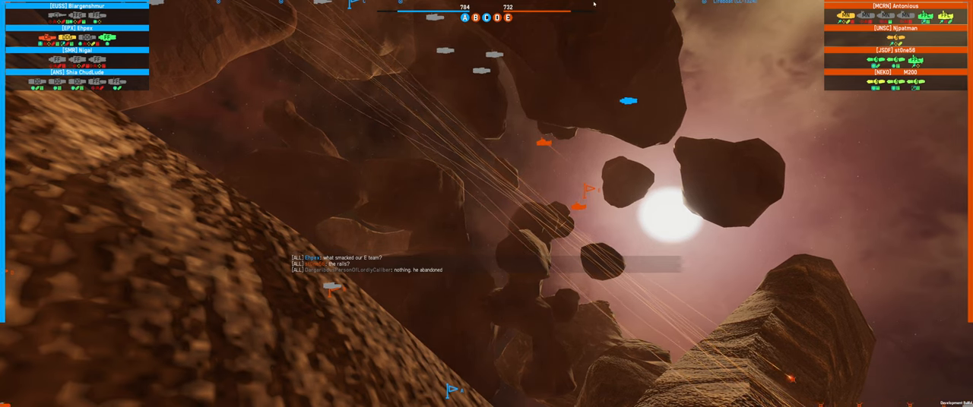
mouse_move(471, 193)
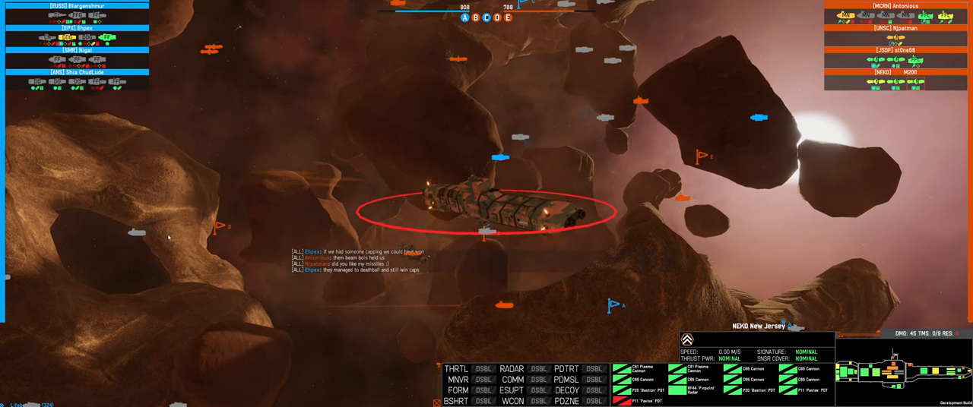
Step: Send 'chudude' in All chat and shift spectator focus to the EFX Rhuidean
key("enter")
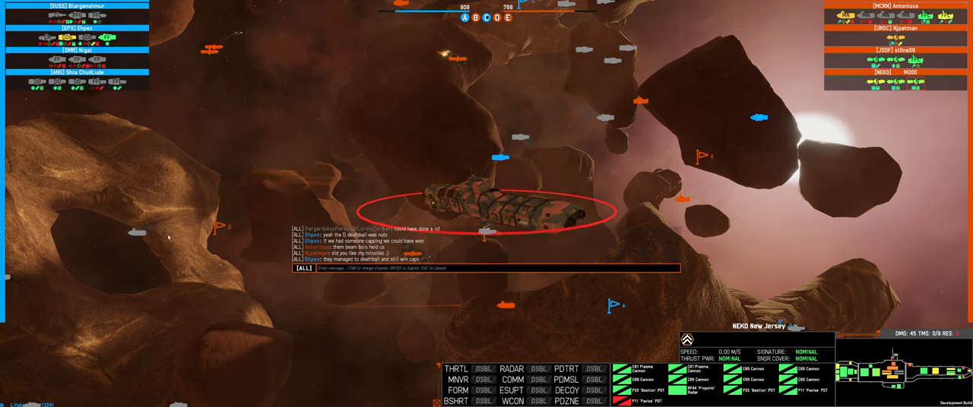
type("chudude")
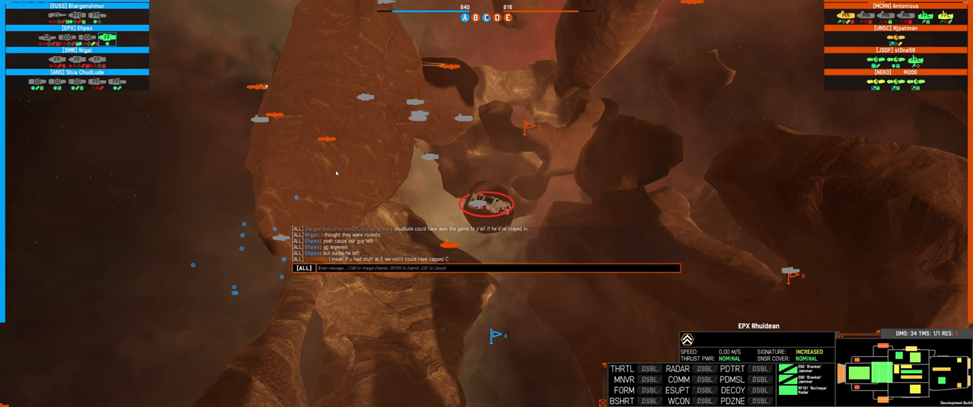
key("tab")
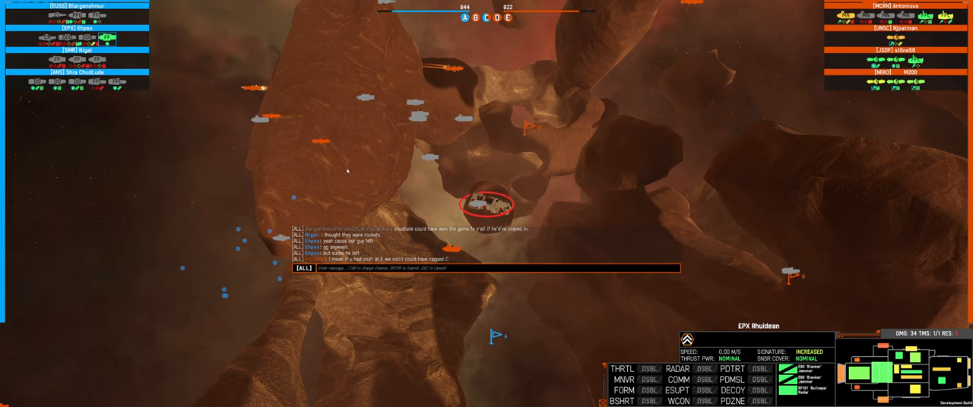
type("surrender")
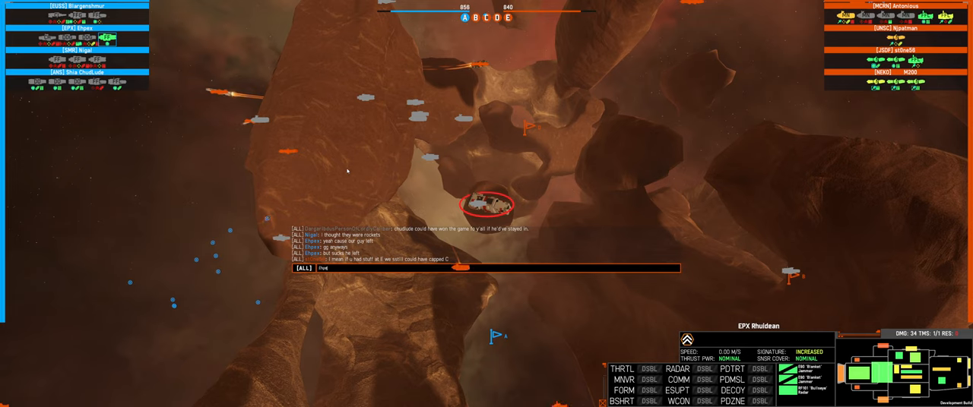
type("Ehpex, you going to q")
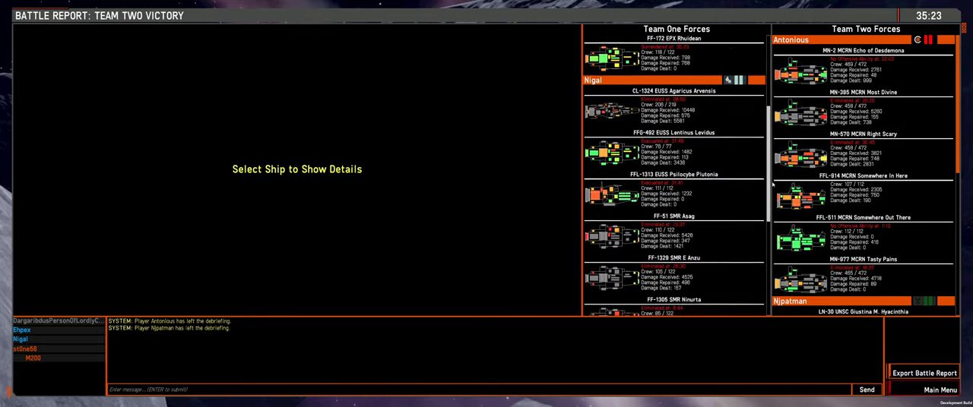
scroll("down", 3)
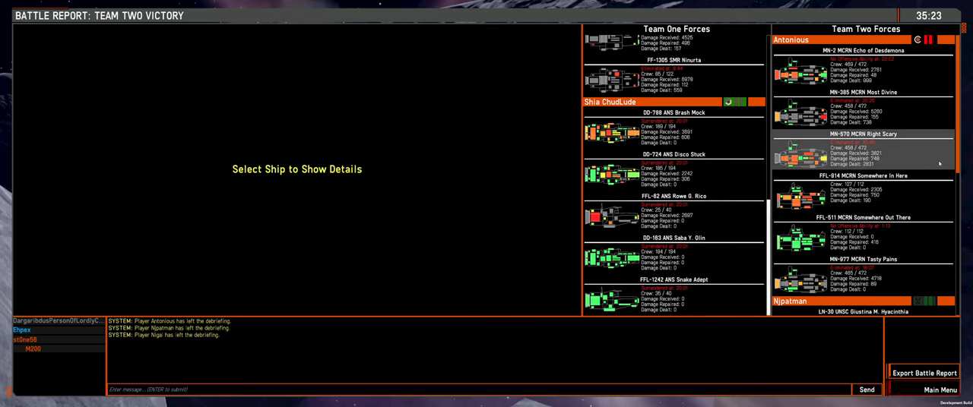
Step: Scroll the Team Two Forces list down to the Ngaatman and sh0na66 ships
scroll("down", 3)
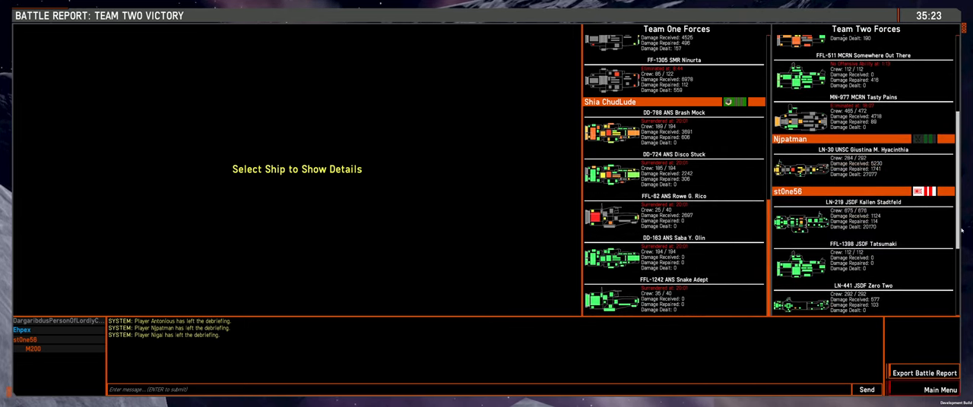
Step: Show the Giustina M. Hyacinthia's detailed stats, then the NEKO New Jersey's missile-defence breakdown
left_click(864, 164)
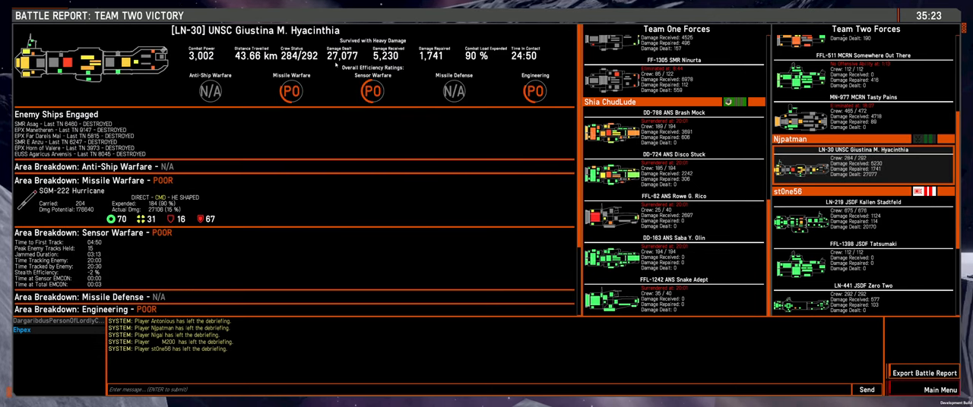
mouse_move(494, 164)
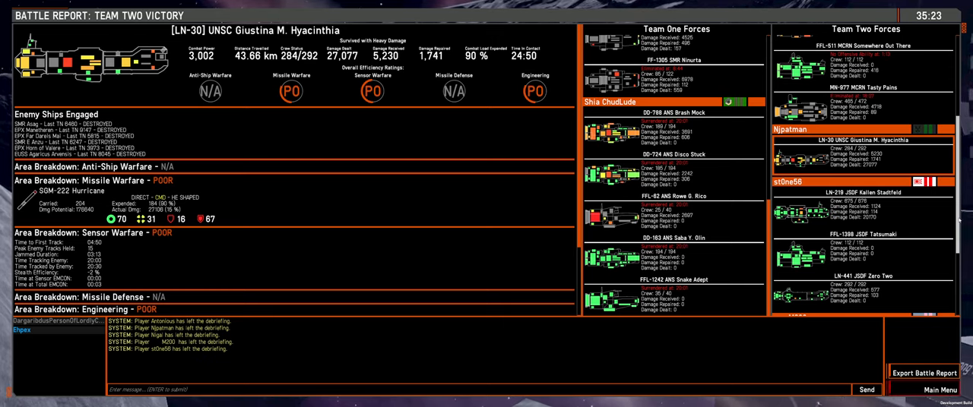
scroll("down", 3)
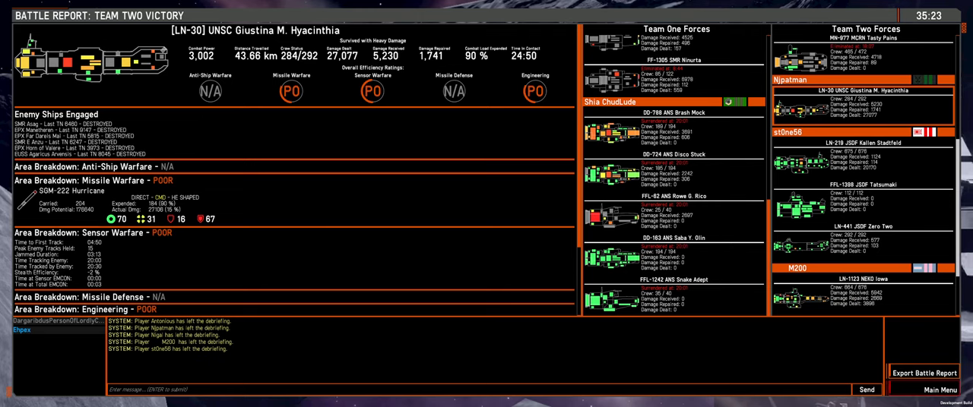
scroll("down", 3)
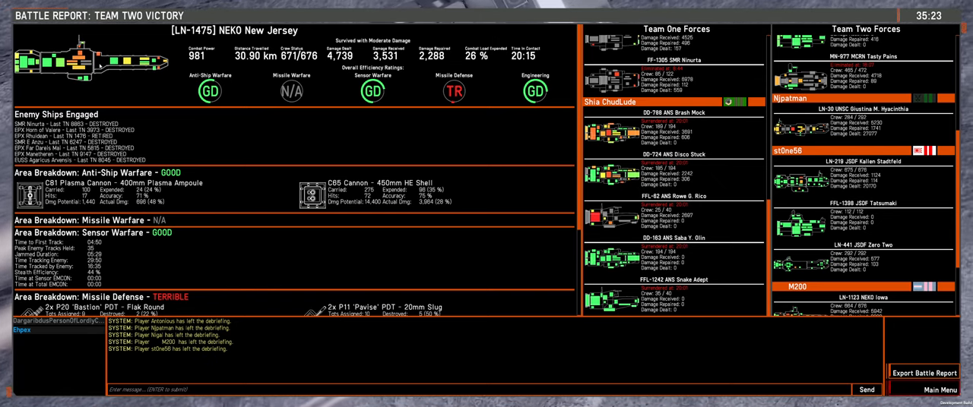
Step: Review the NEKO New Jersey, Iowa and Missouri reports, ending on the JSDF Kallen Stadtfeld's warfare breakdown
scroll("down", 3)
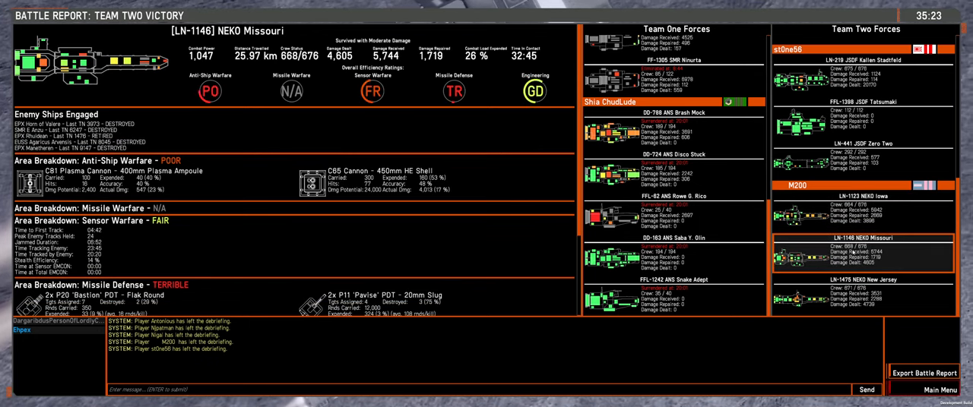
left_click(863, 295)
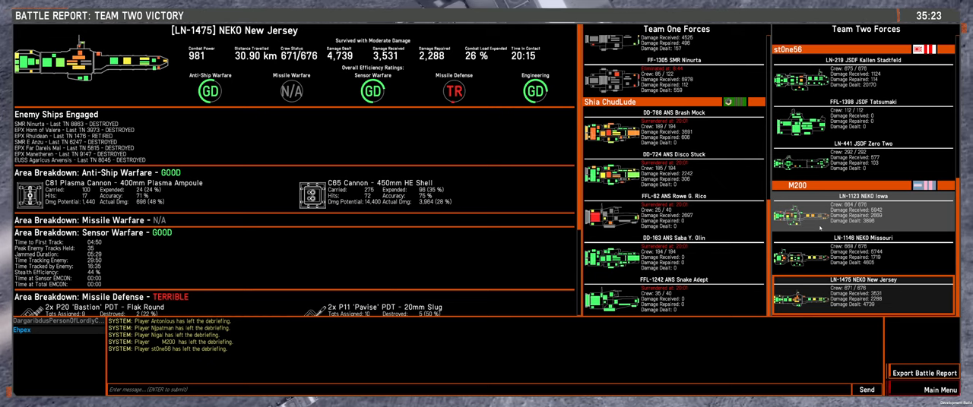
left_click(863, 213)
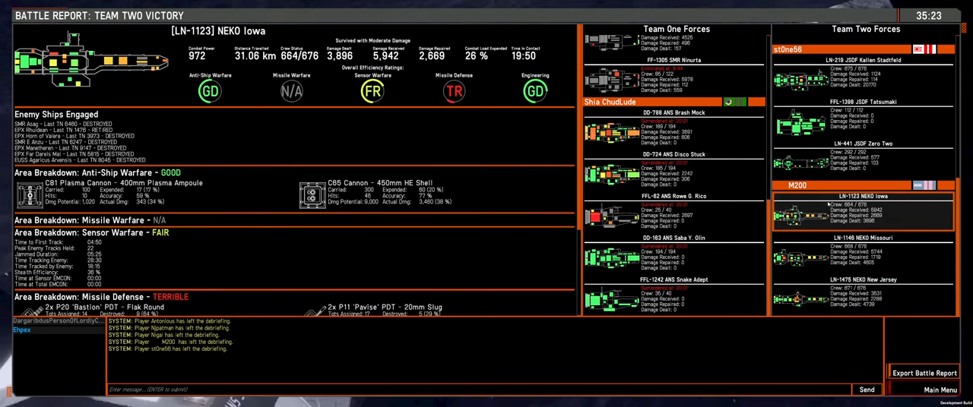
scroll("down", 3)
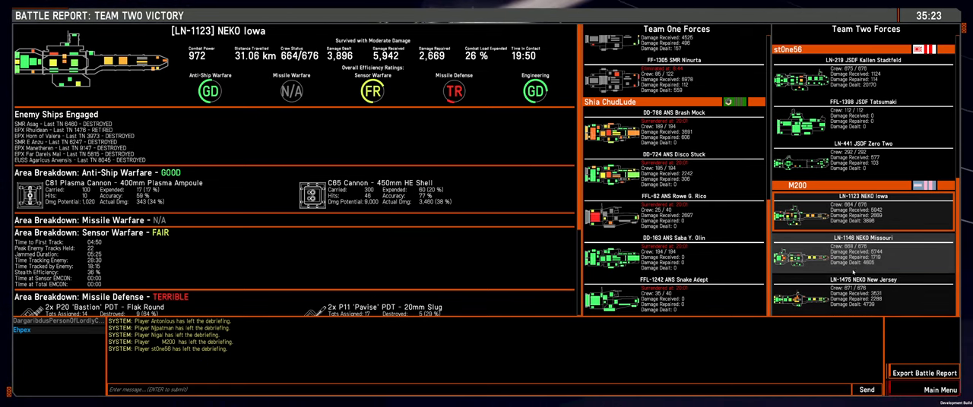
left_click(864, 255)
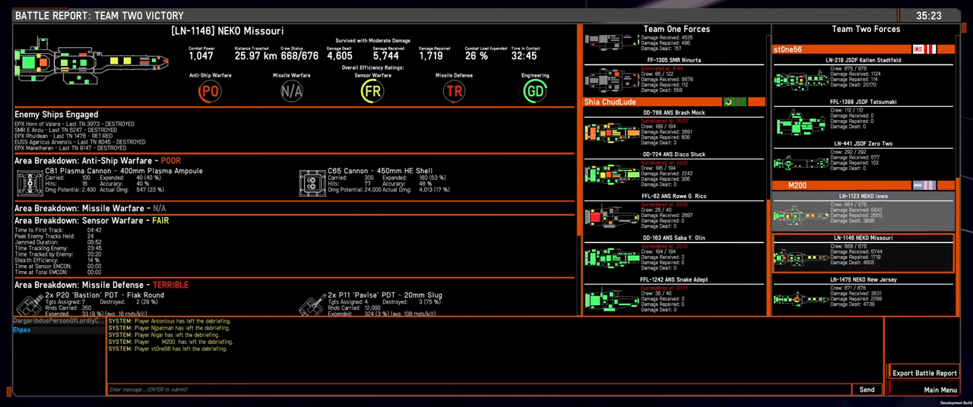
left_click(863, 205)
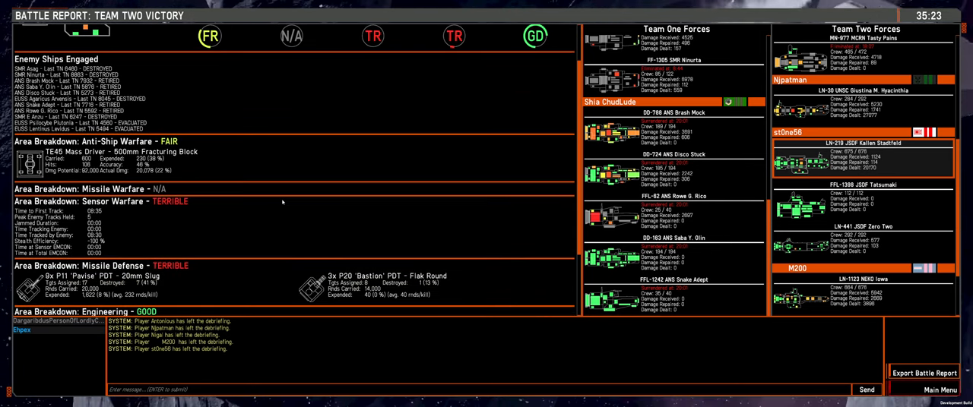
Step: Show the report for the JSDF Kallen Stadtfeld, which survived with minimal damage
left_click(863, 155)
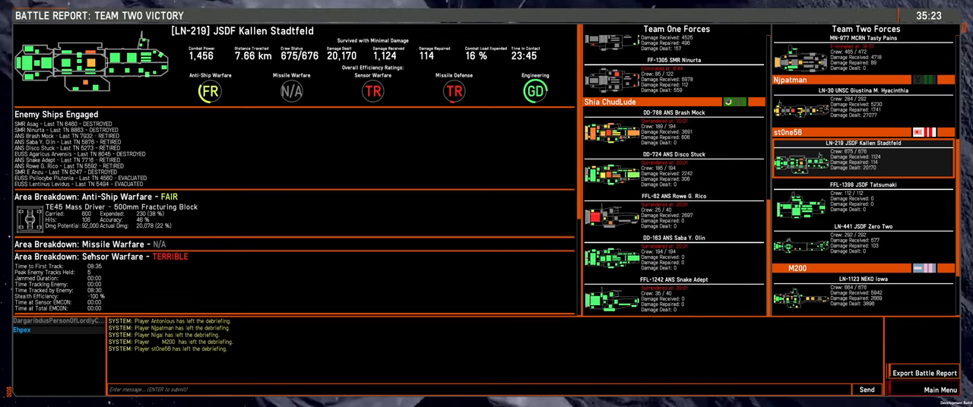
mouse_move(301, 231)
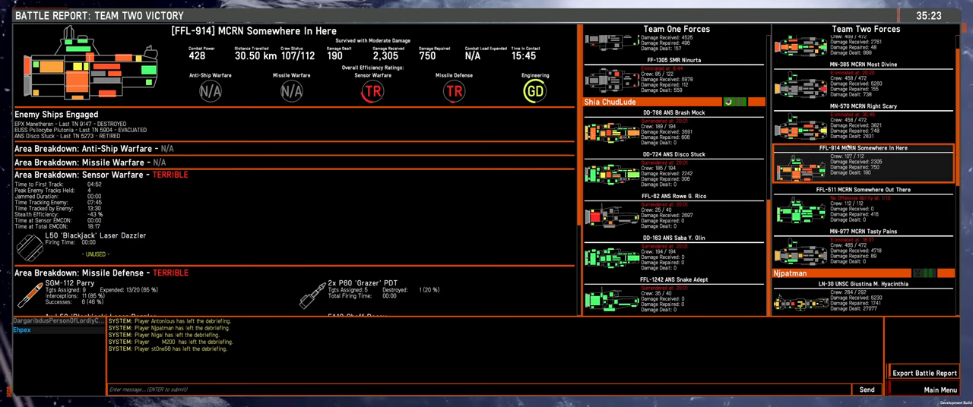
Step: Step through the MCRN Echo of Desdemona and Somewhere Out There reports to the eliminated MCRN Right Scary
left_click(866, 145)
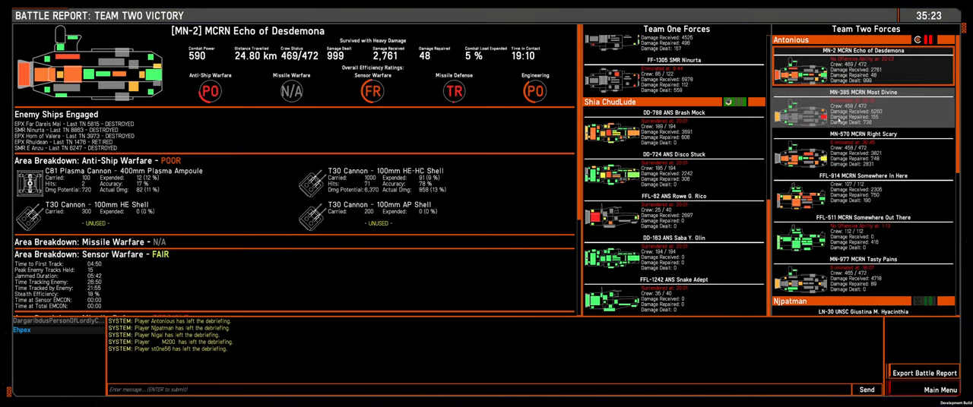
left_click(863, 225)
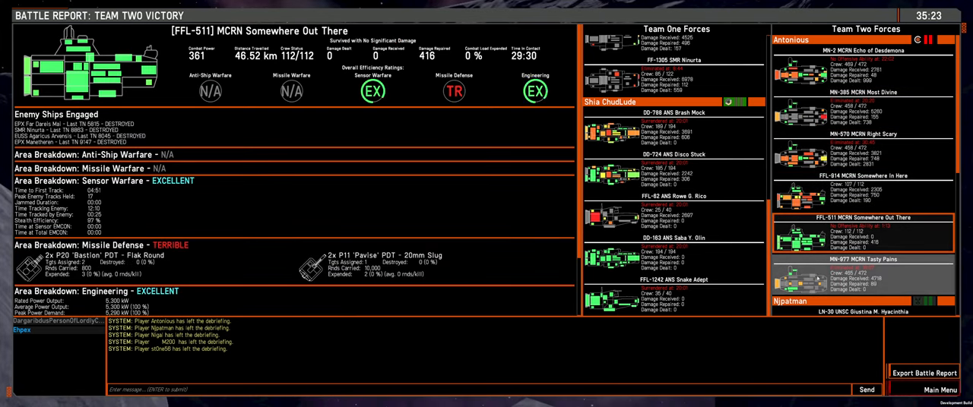
left_click(863, 144)
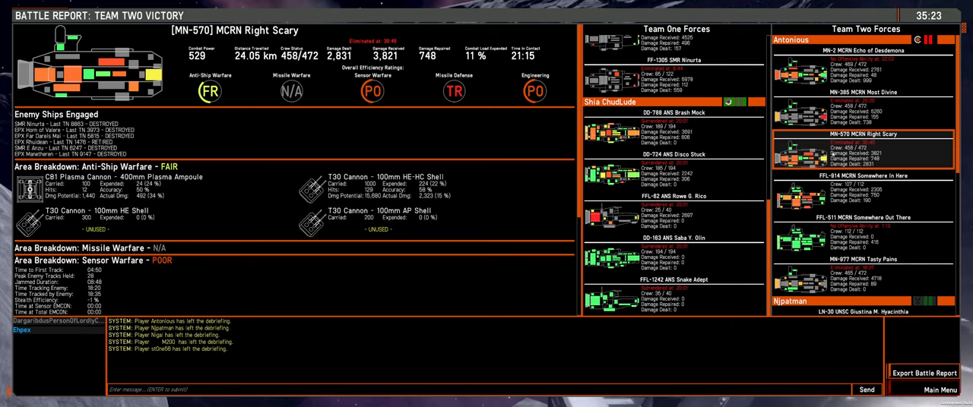
Step: Scroll Team One Forces down to the eliminated EUSS Agaricus Arvensis, rated excellent at missile warfare
scroll("down", 3)
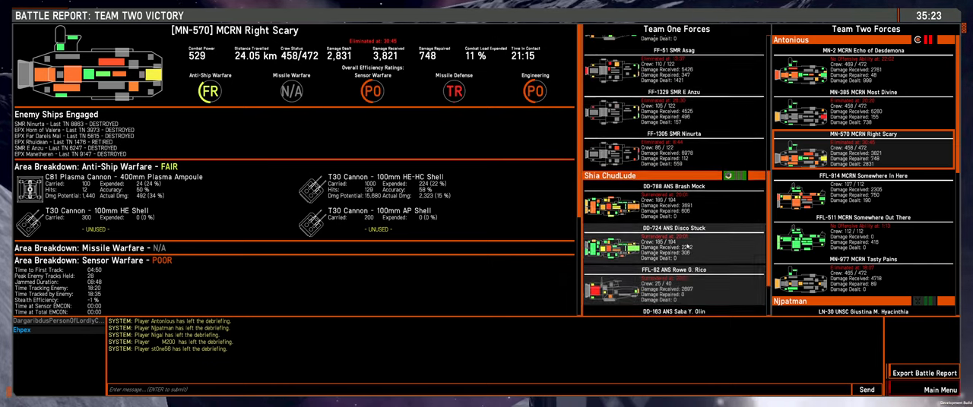
scroll("down", 3)
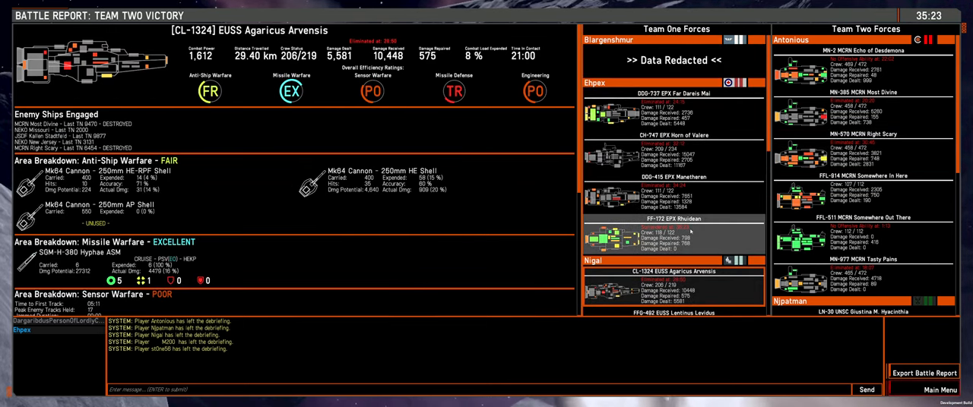
Step: Review the EPX Horn of Valere's breakdown, then return to the eliminated EPX Far Dareis Mai's report
left_click(673, 149)
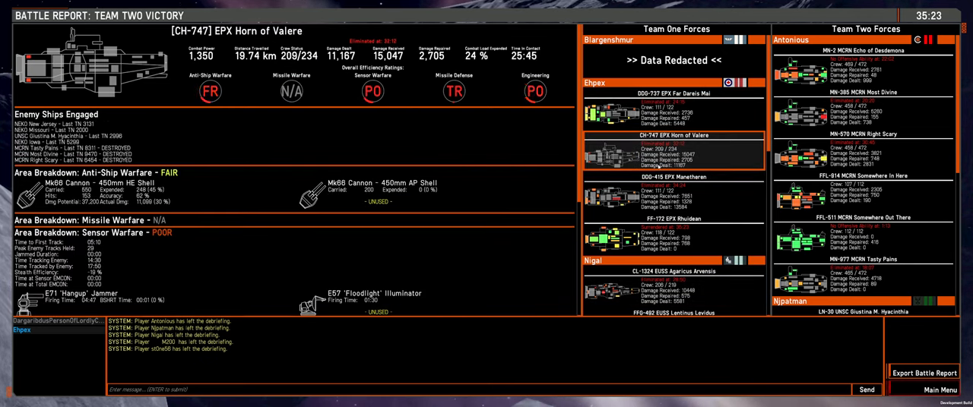
left_click(673, 230)
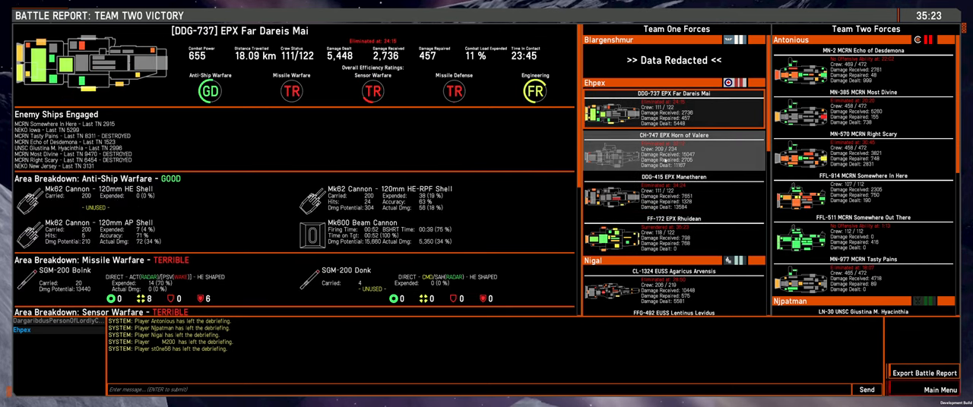
left_click(675, 150)
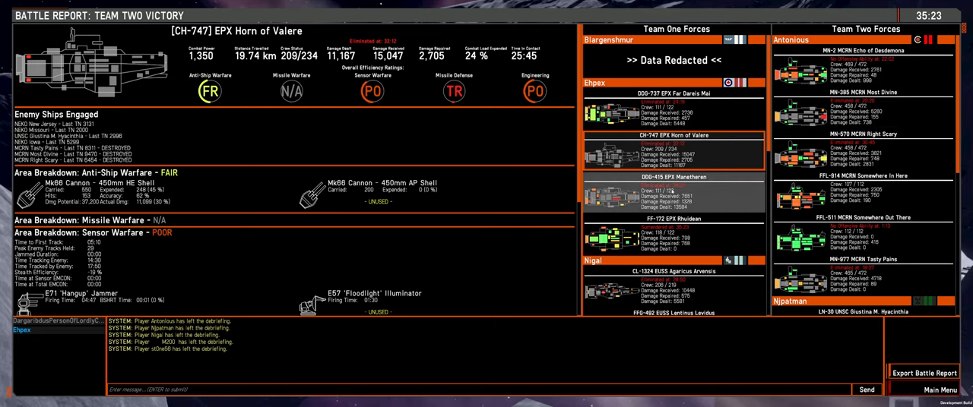
left_click(672, 235)
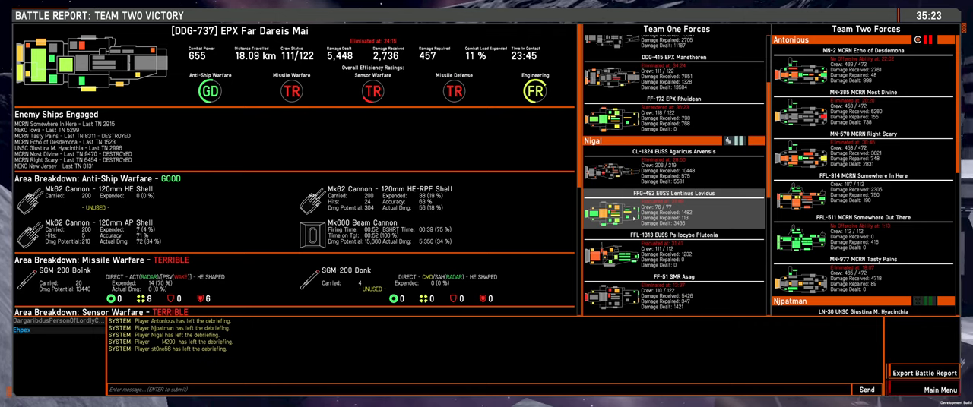
Step: Review the EUSS Lentinus Levidus and ANS Brash Mock battle breakdowns from the Team One list
scroll("down", 3)
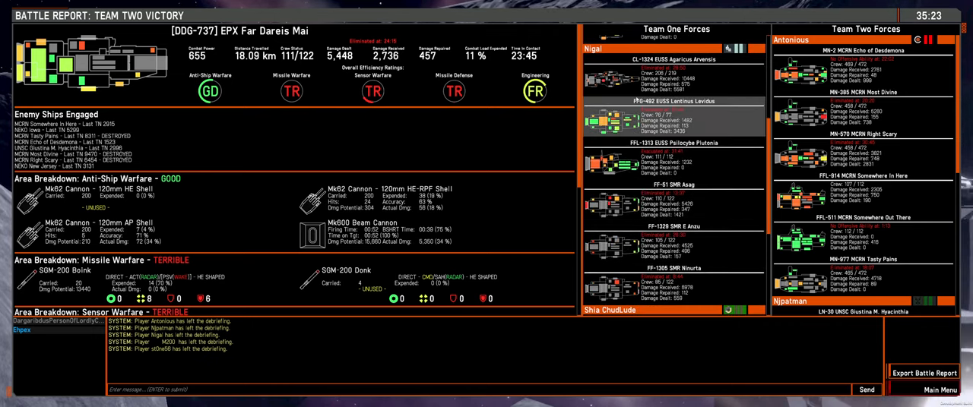
left_click(672, 119)
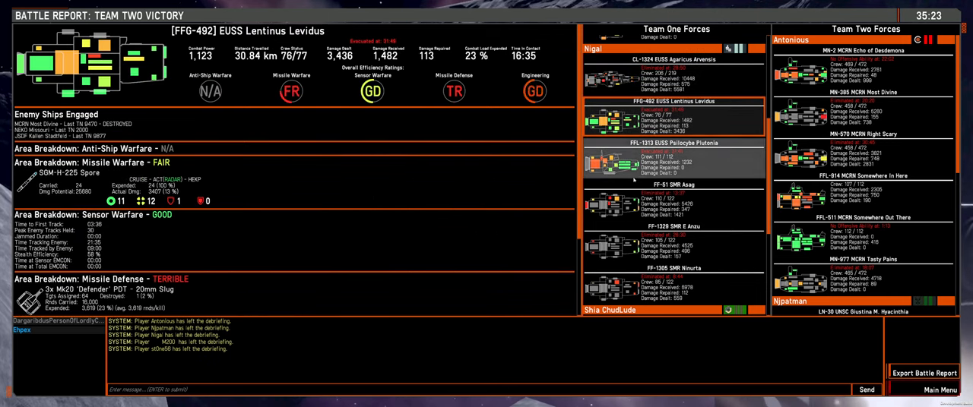
left_click(672, 286)
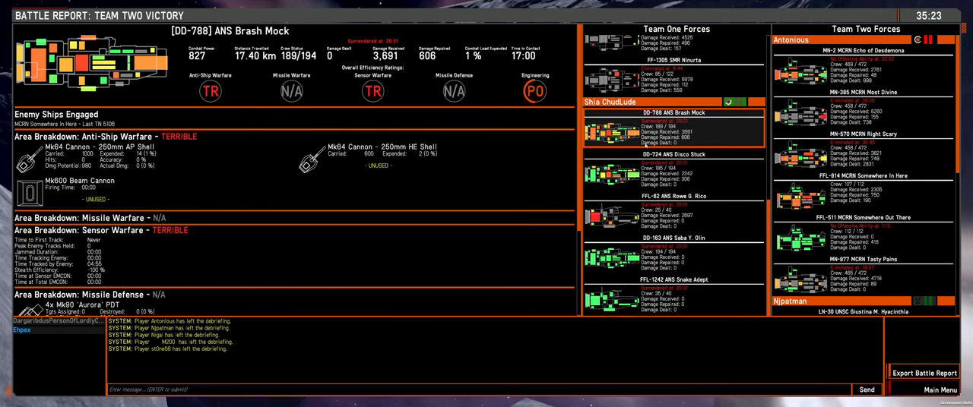
Step: Review the ANS Snake Adept and ANS Rowe G. Rico breakdowns, then return to the Brash Mock's report
left_click(674, 280)
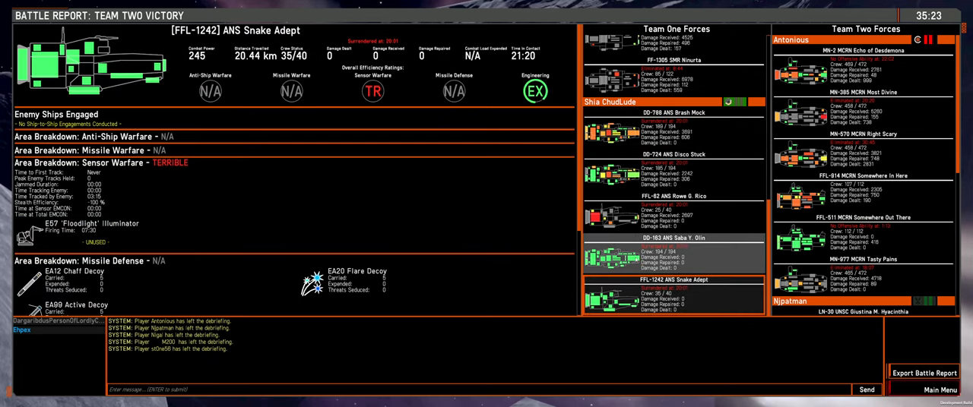
left_click(673, 212)
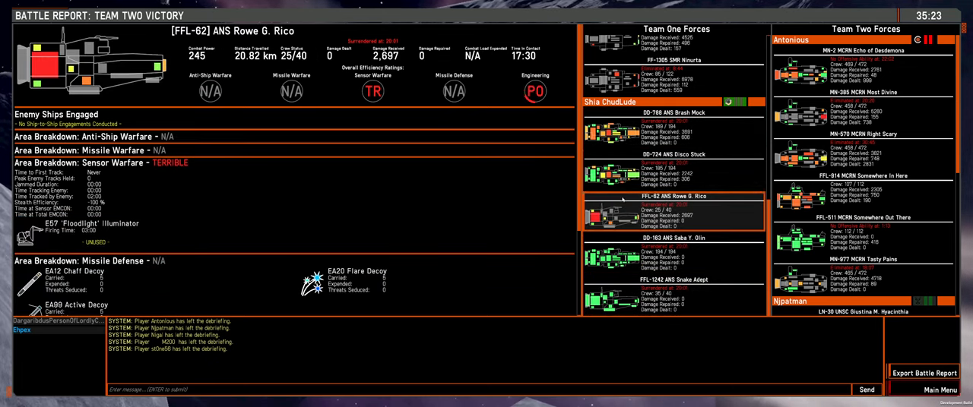
left_click(672, 129)
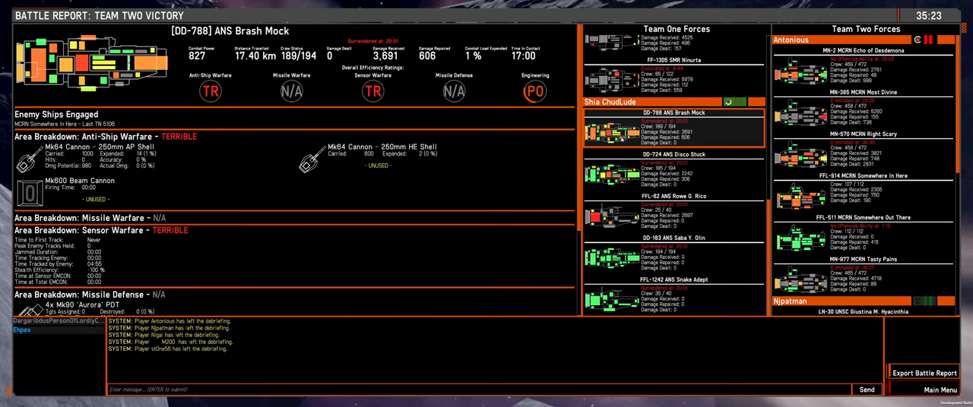